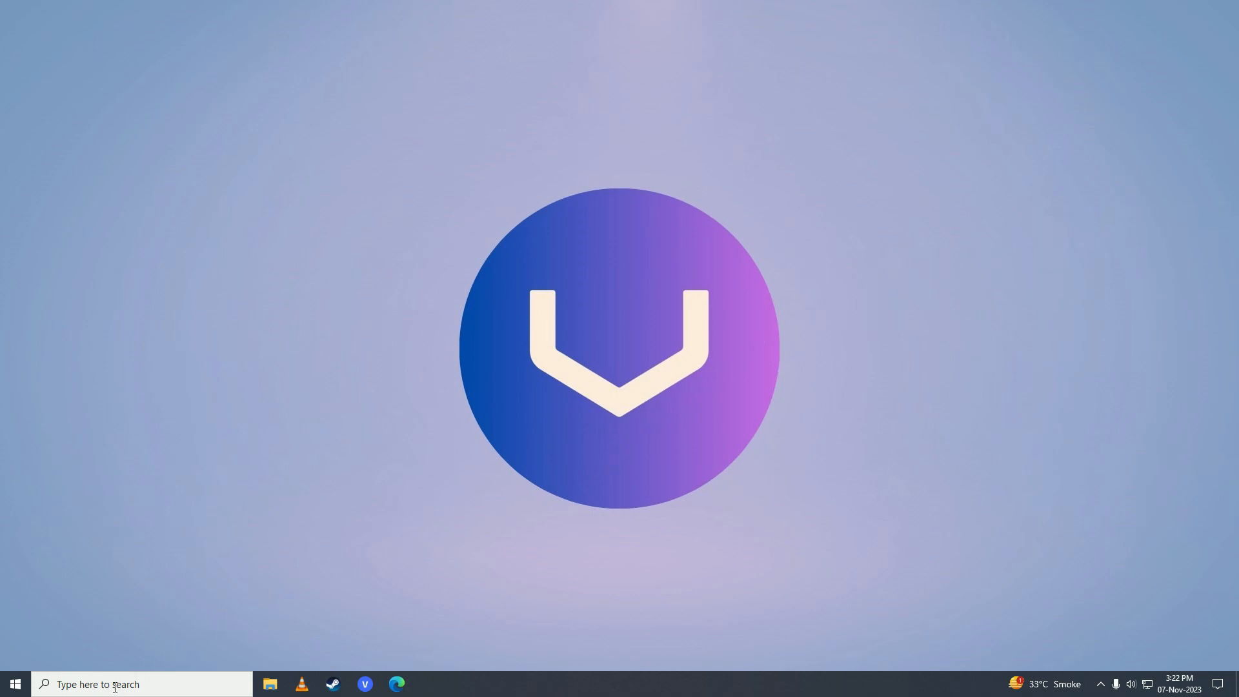
# Step: Search Windows for 'language' to surface Language settings as the best match
pyautogui.write('language')
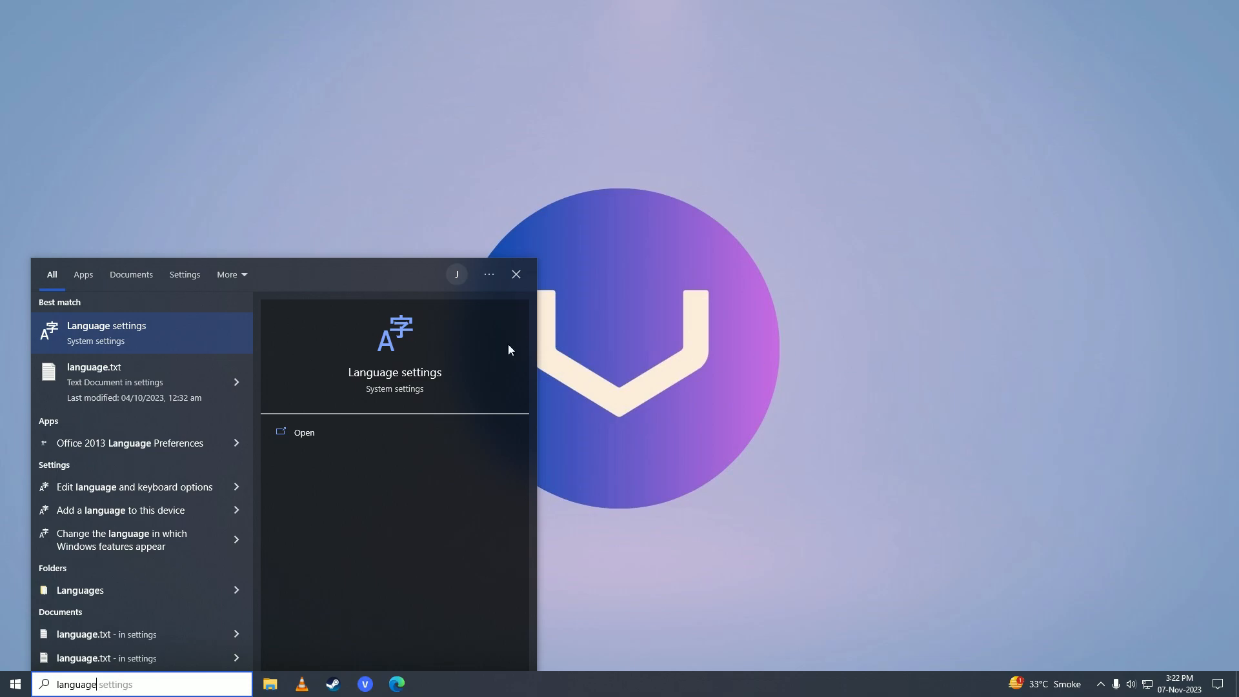
pyautogui.moveTo(150, 335)
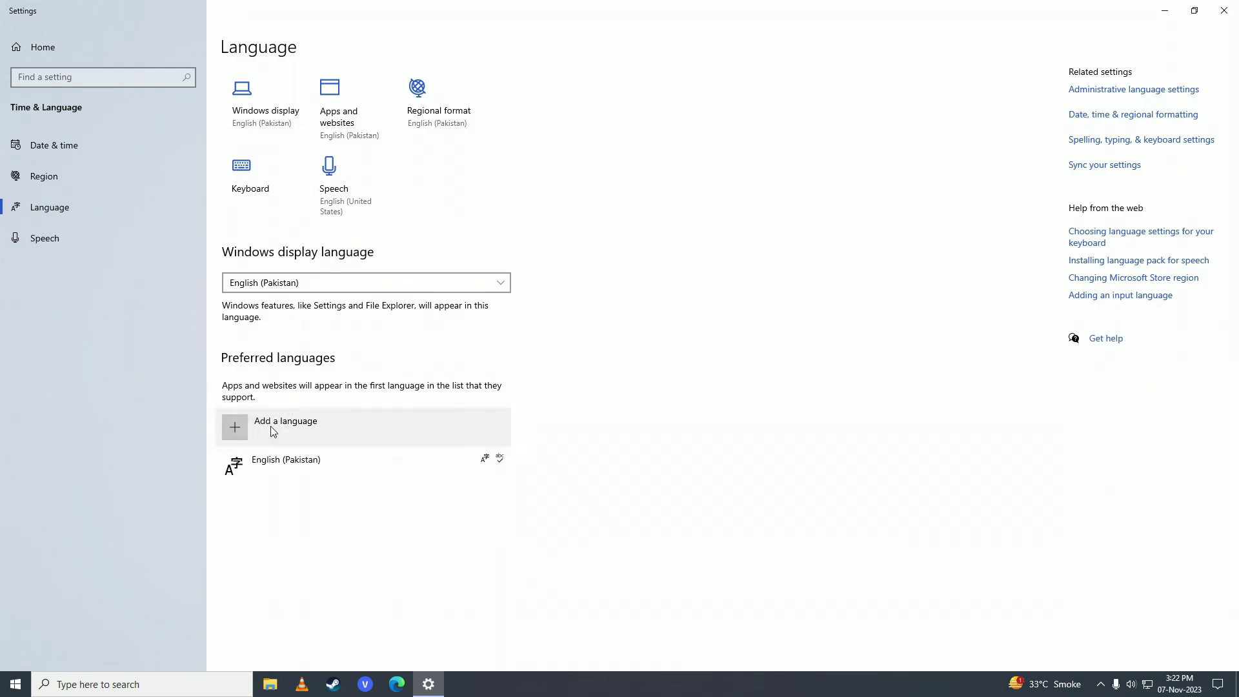
pyautogui.moveTo(256, 432)
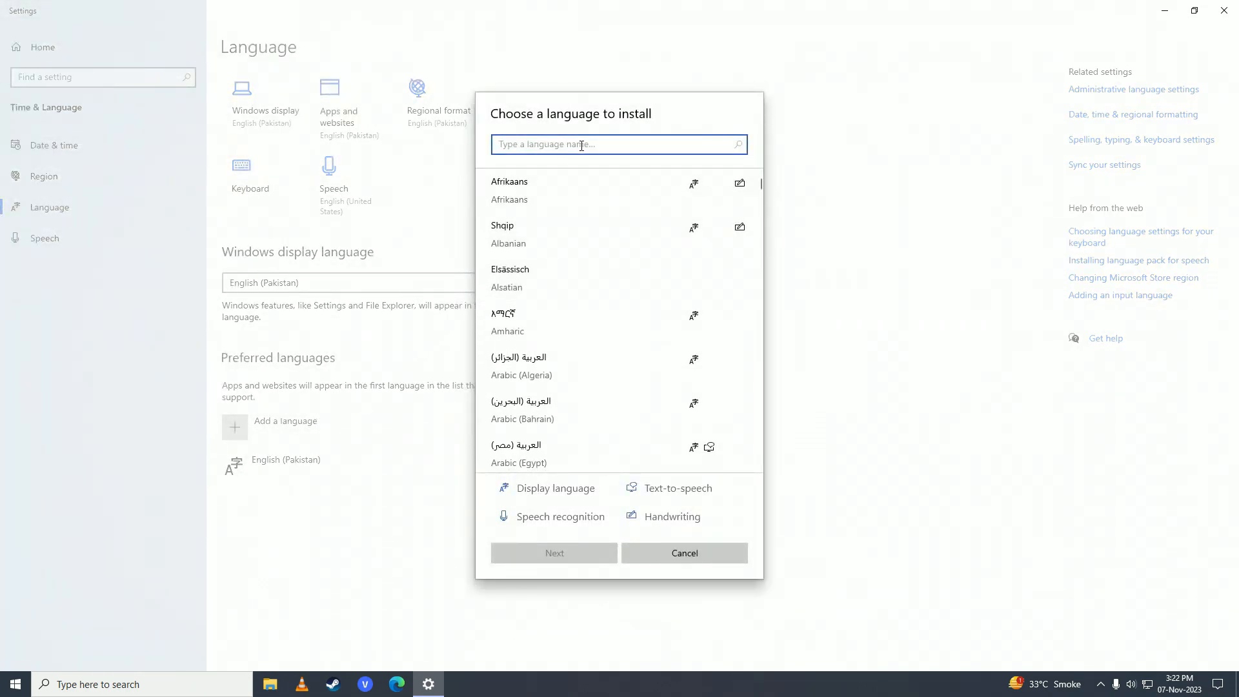
pyautogui.moveTo(888, 141)
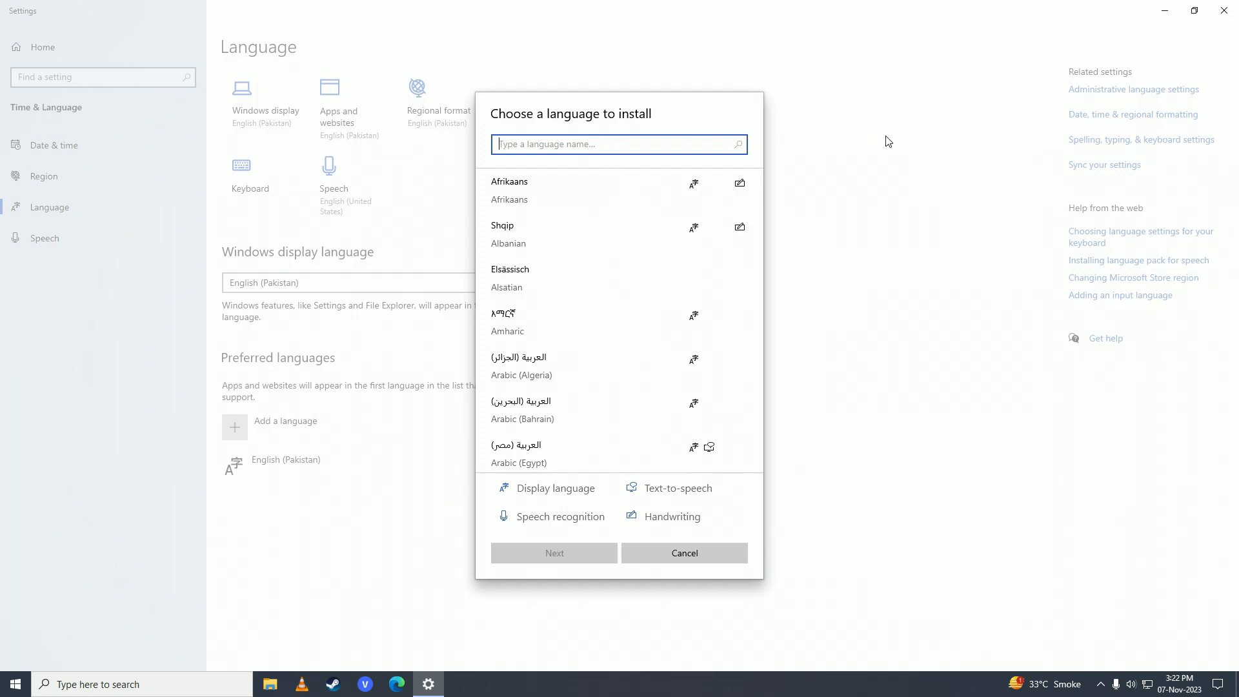
# Step: Search 'Spanish', select Español (España), and continue to its install options
pyautogui.write('s')
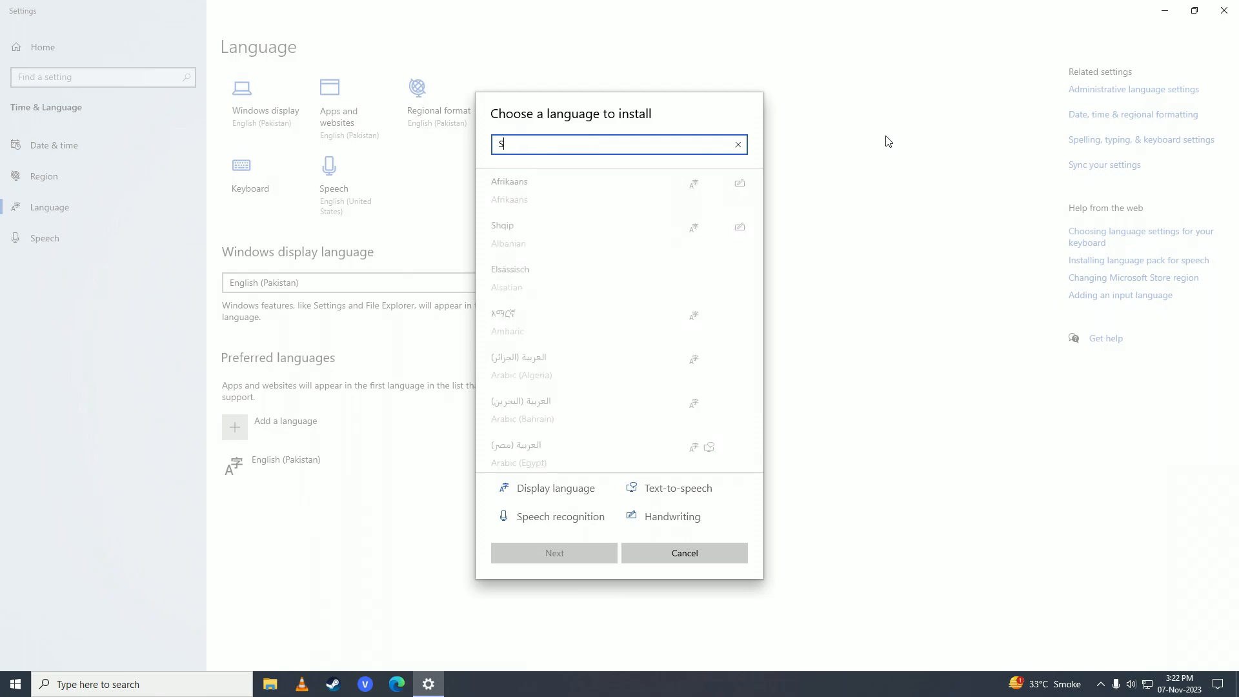
pyautogui.write('panish')
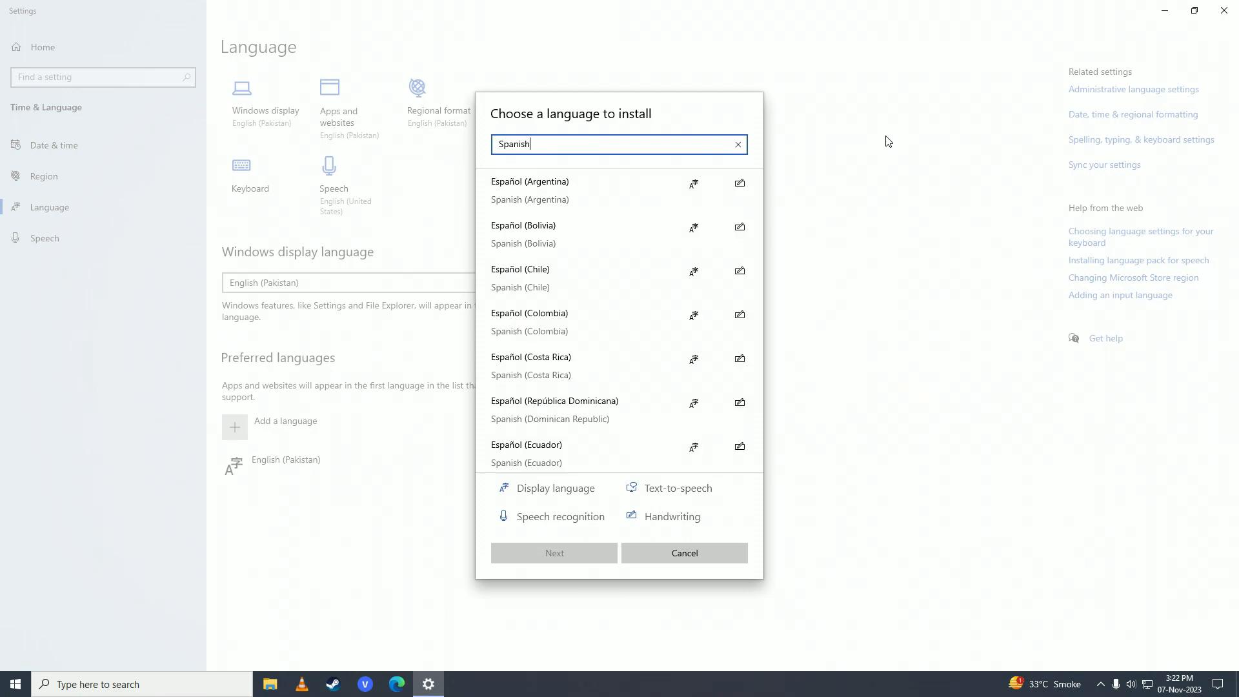
pyautogui.moveTo(837, 158)
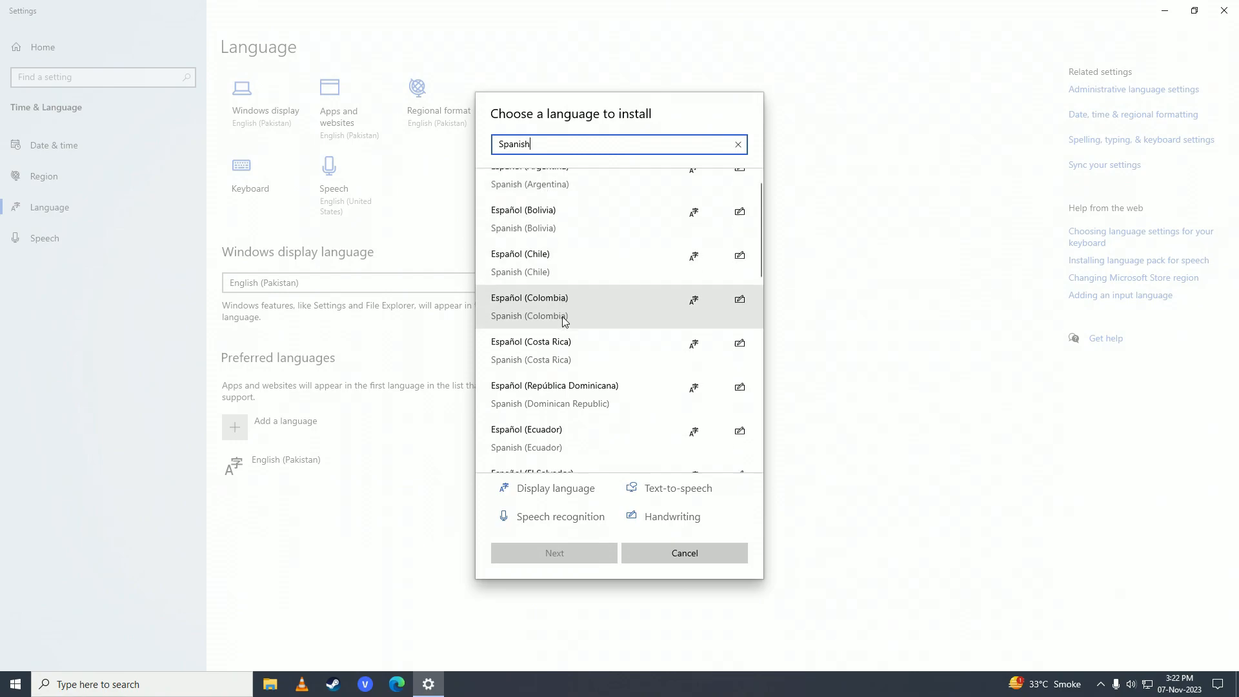
pyautogui.scroll(3)
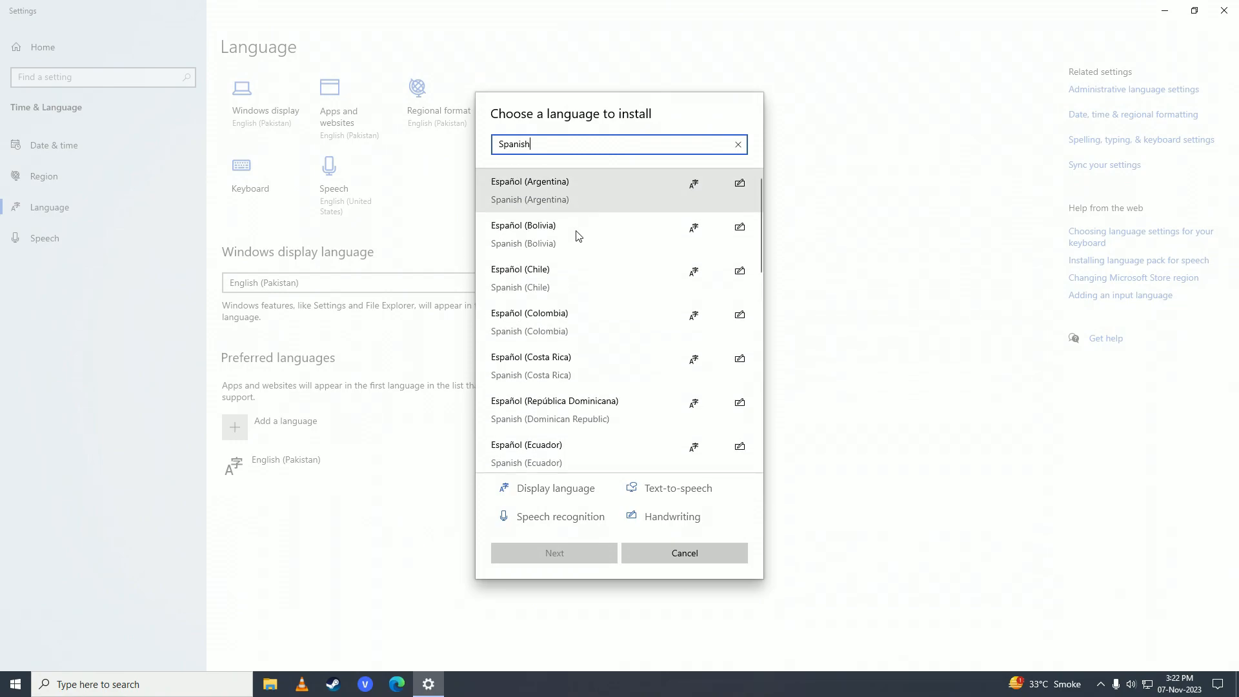
pyautogui.scroll(-3)
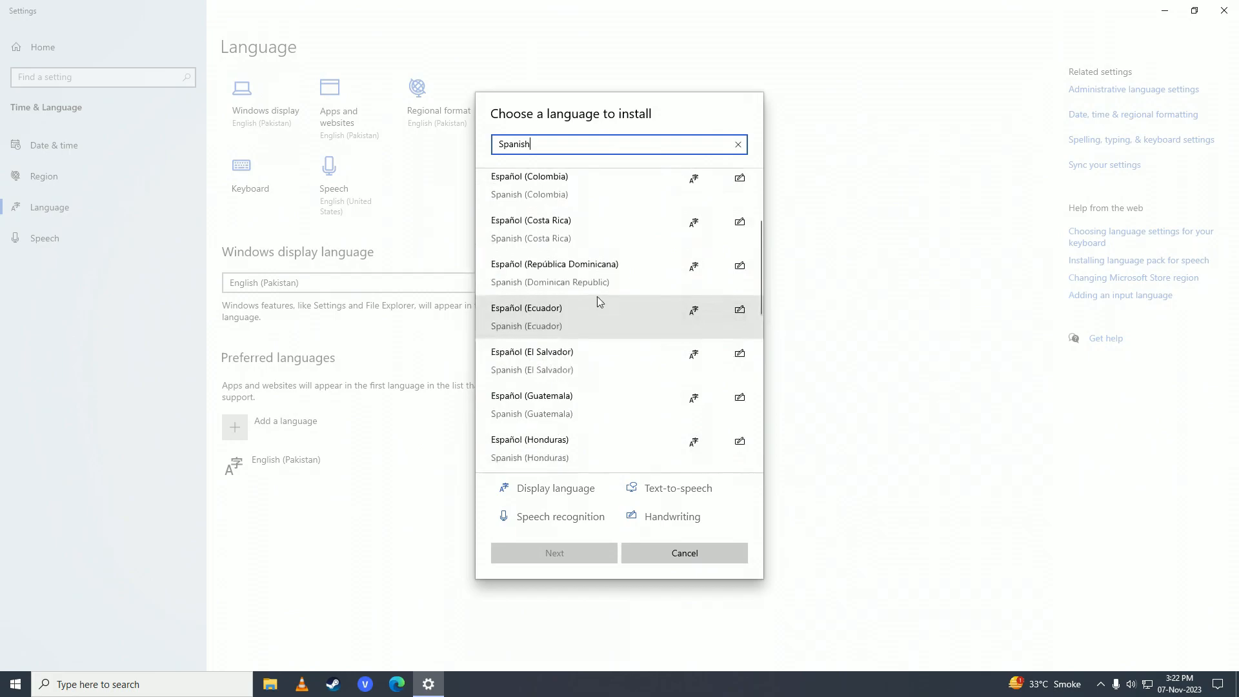
pyautogui.scroll(-3)
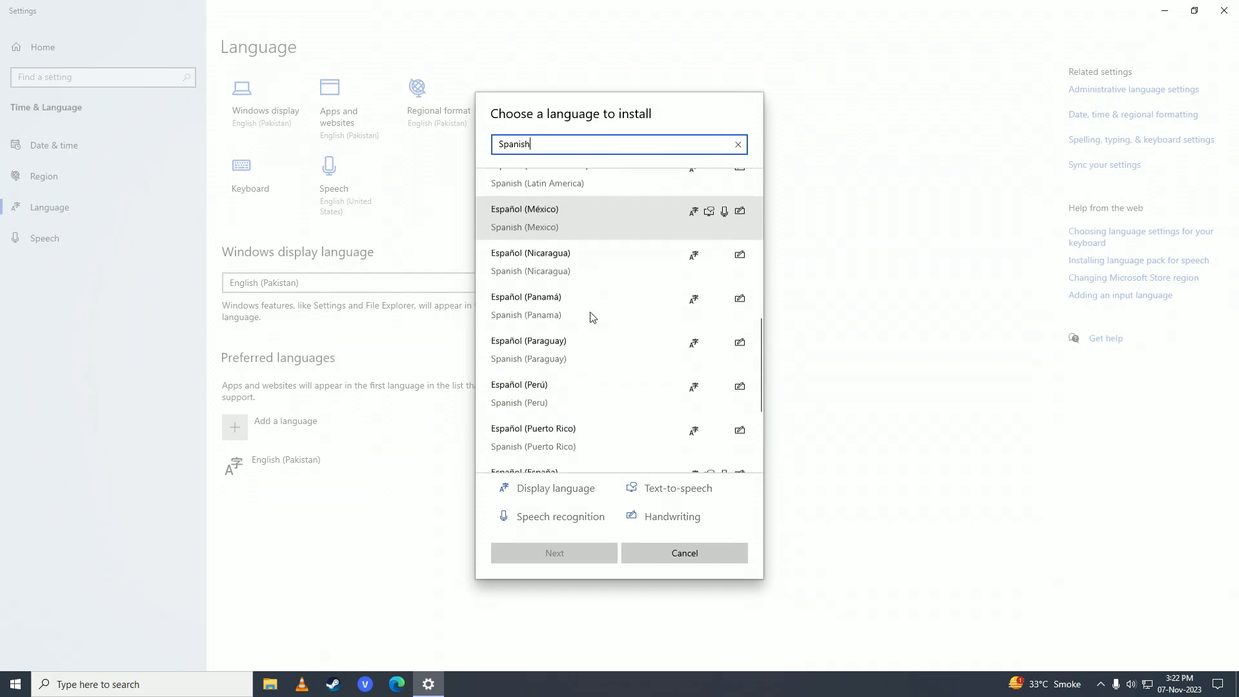
pyautogui.scroll(-3)
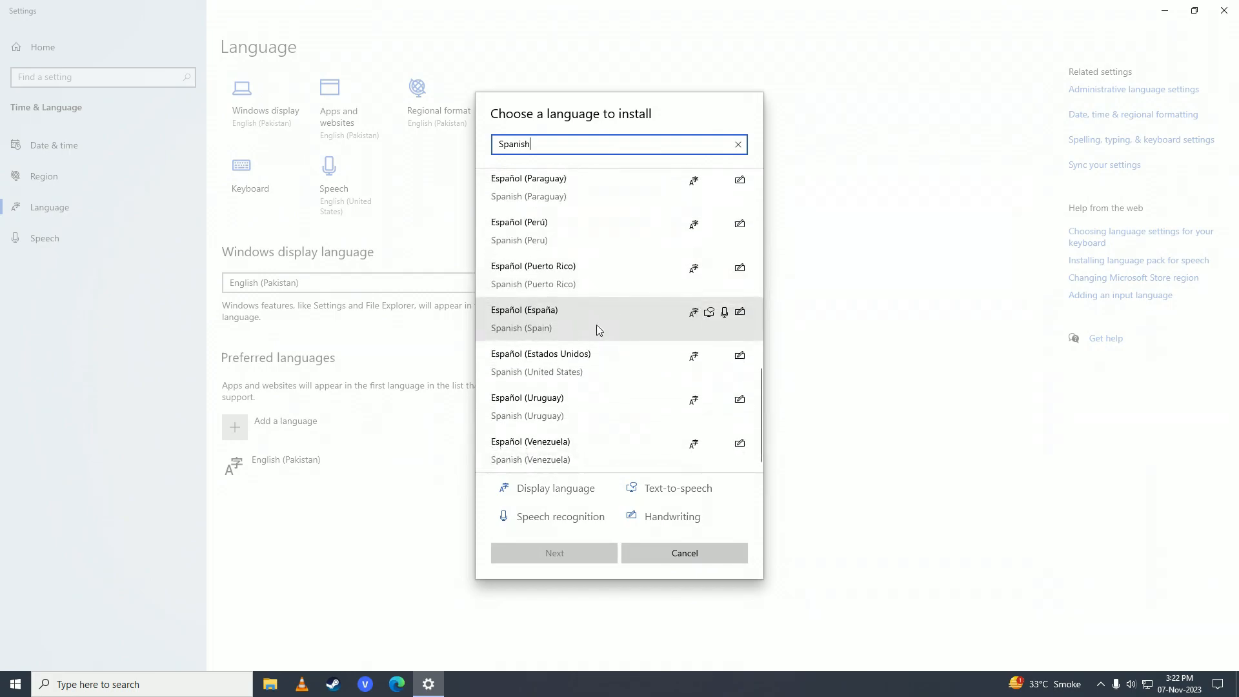
pyautogui.moveTo(563, 325)
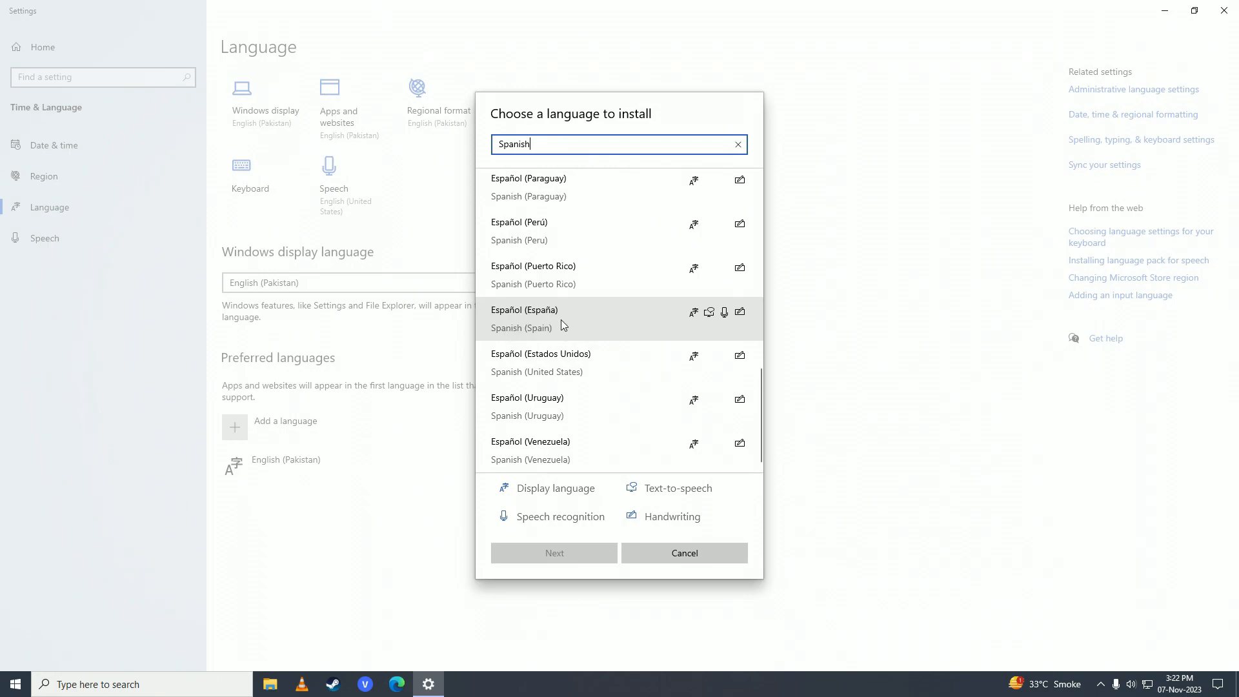
pyautogui.click(525, 318)
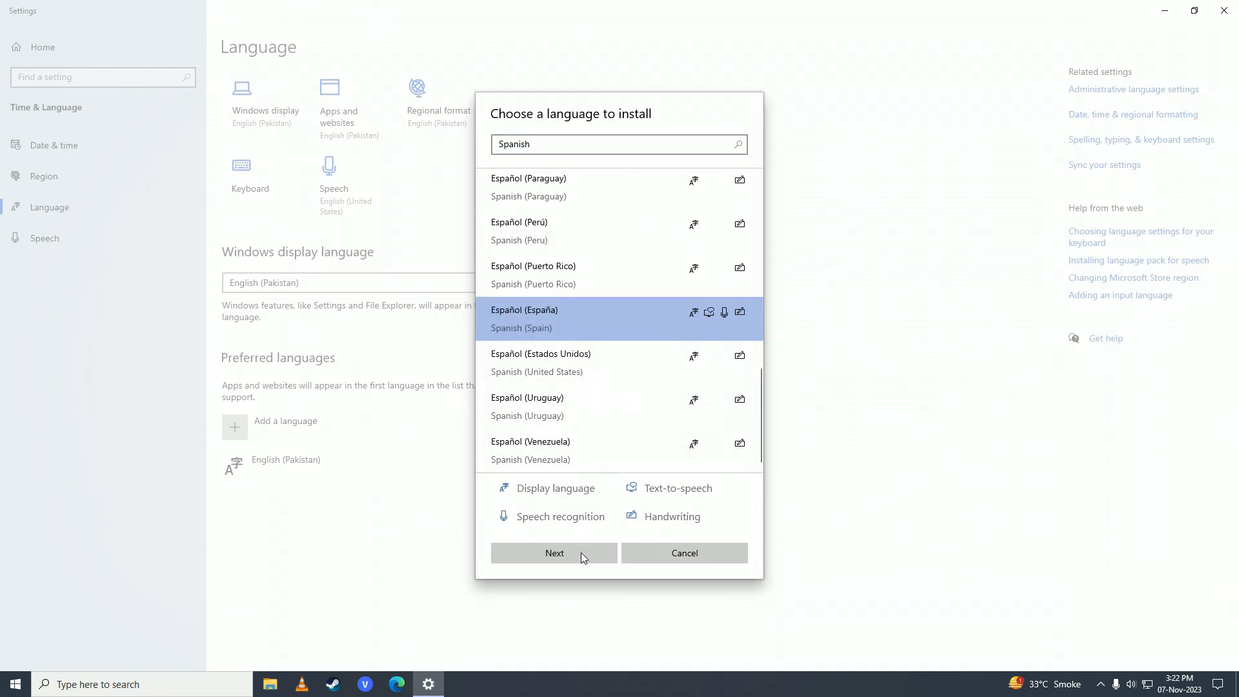
pyautogui.click(553, 552)
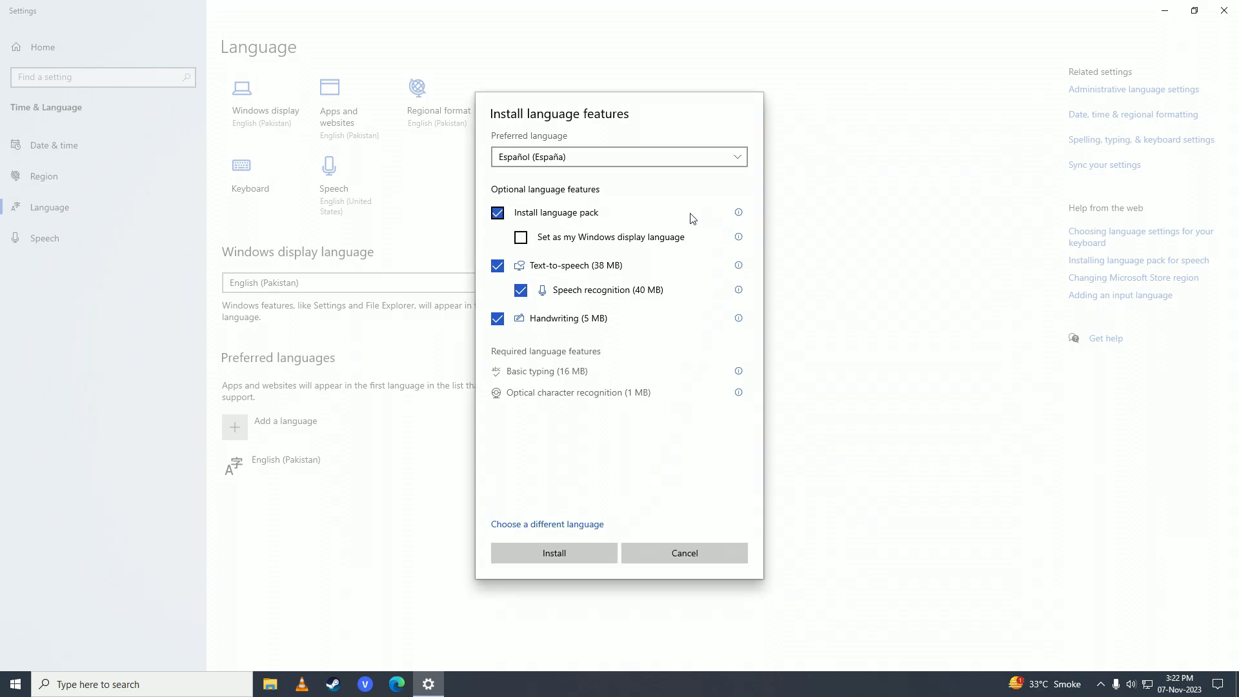
pyautogui.moveTo(579, 240)
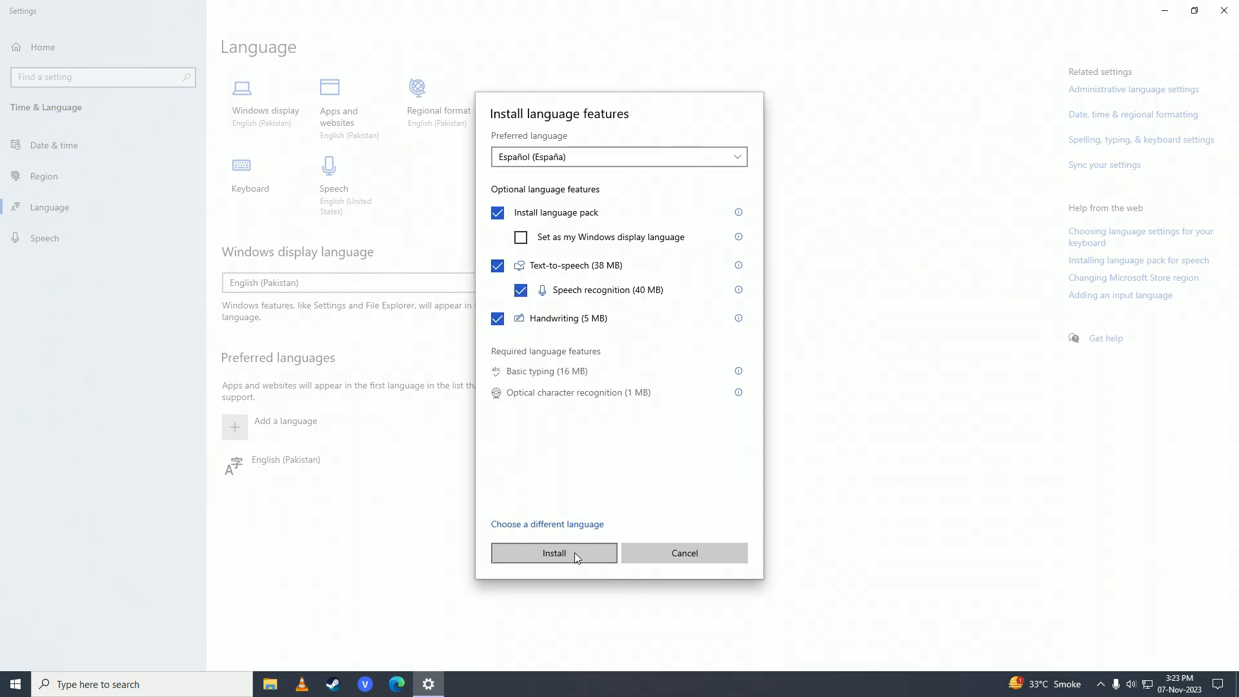
# Step: Install Spanish (Spain), then open its language options from Preferred languages
pyautogui.click(553, 553)
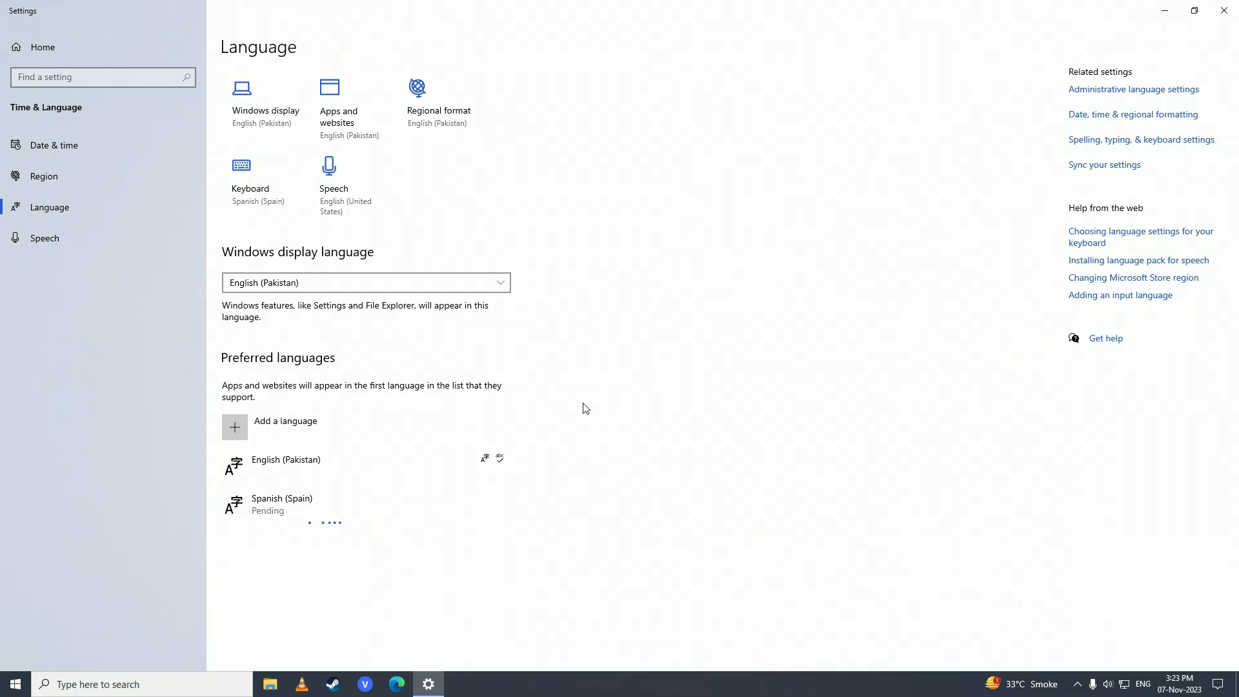
pyautogui.click(316, 506)
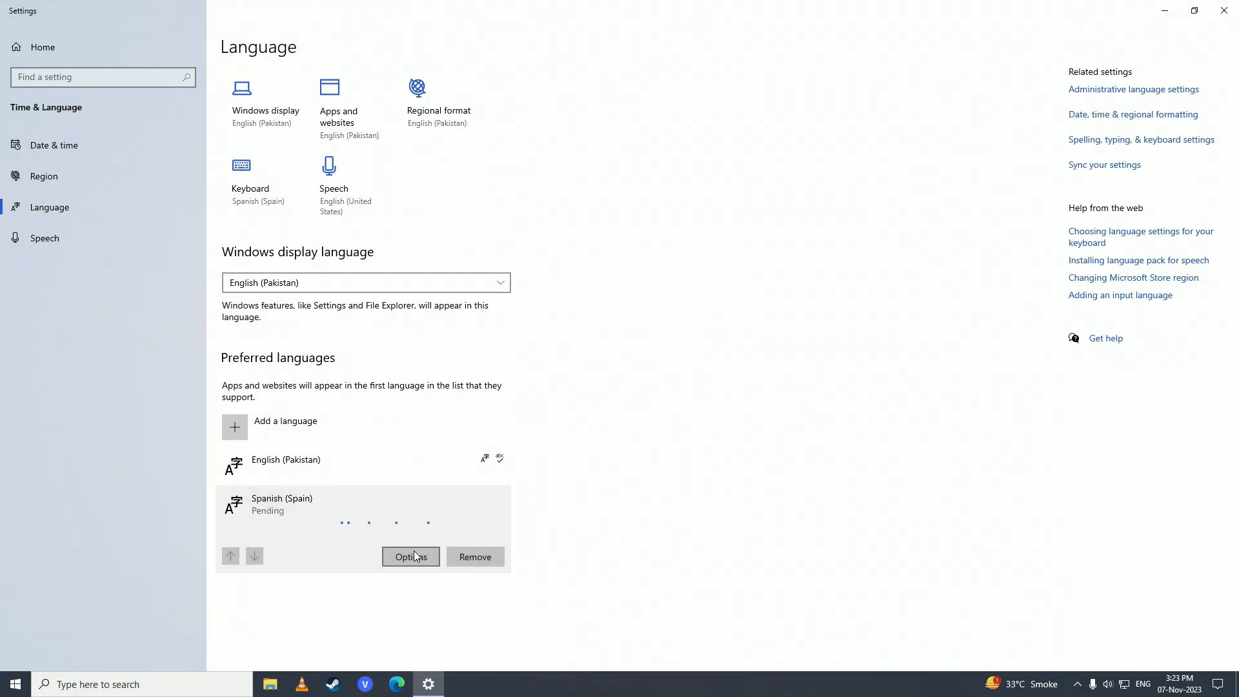
pyautogui.click(411, 557)
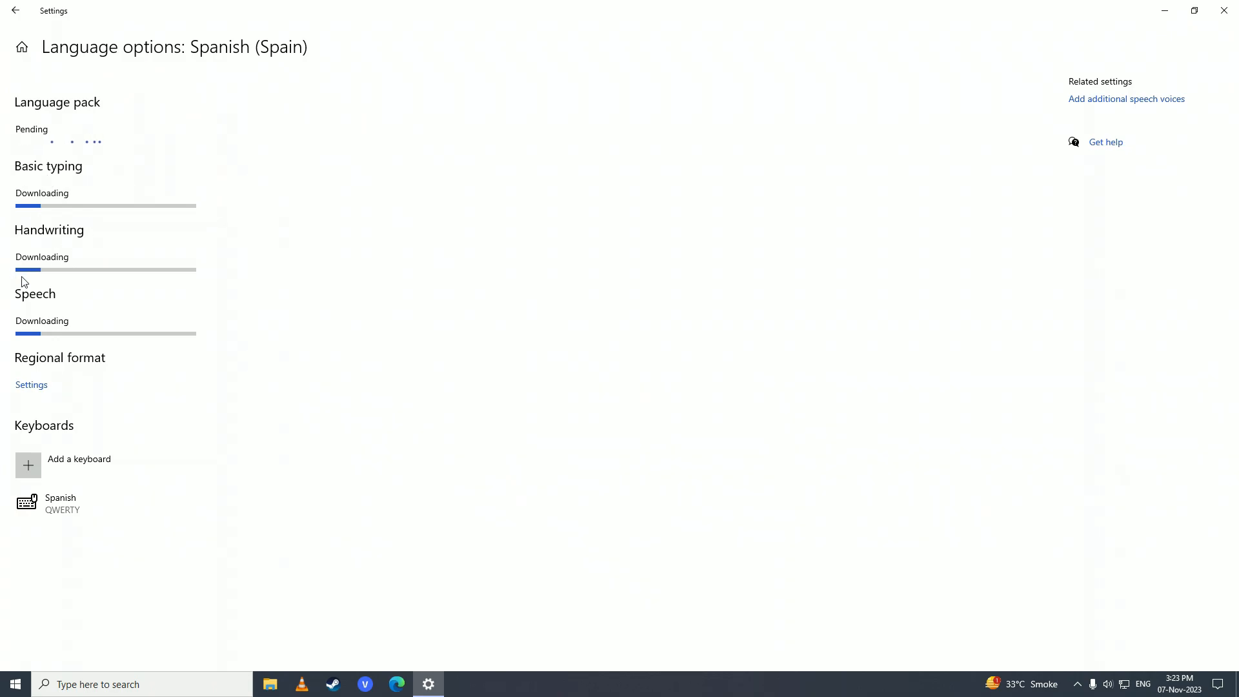
pyautogui.moveTo(81, 279)
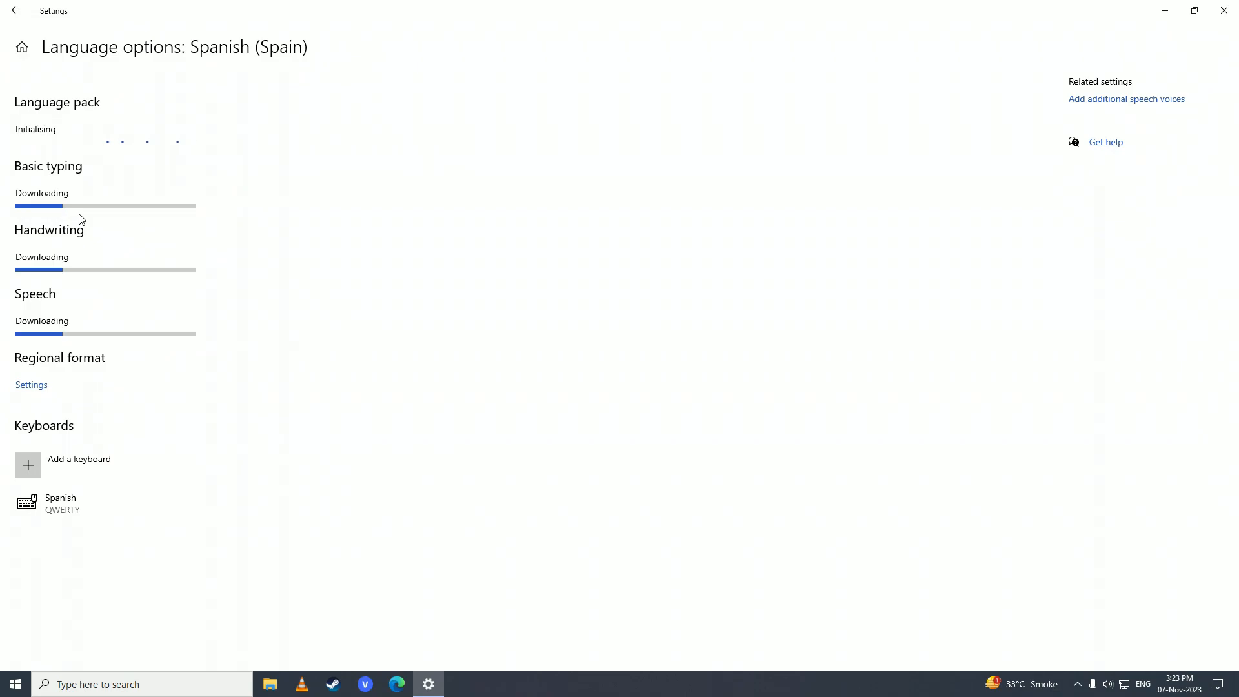
pyautogui.moveTo(212, 213)
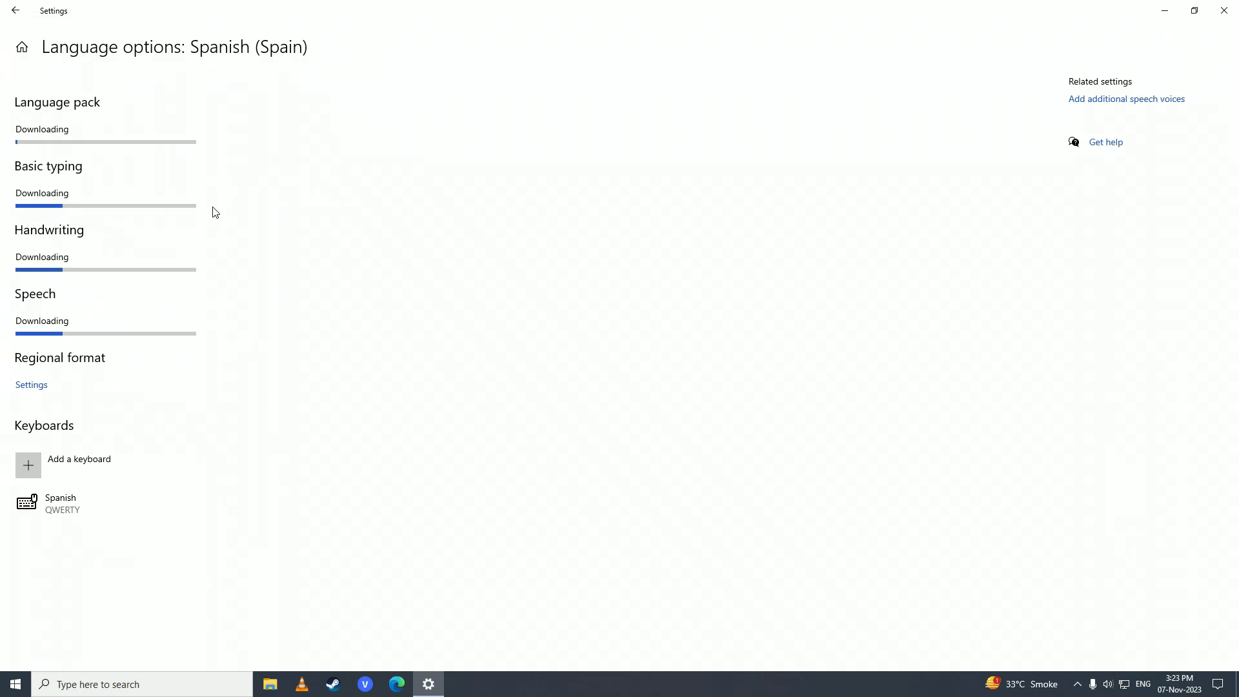
pyautogui.moveTo(653, 321)
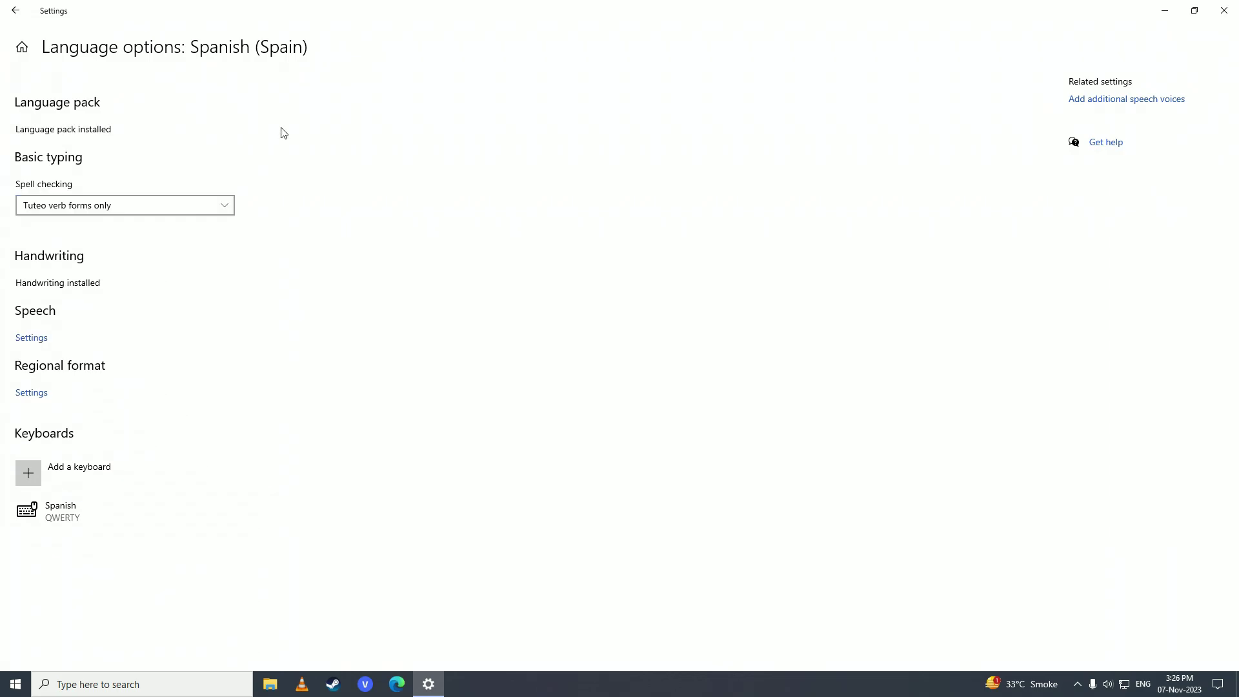
# Step: Pick a verb-form option under Spanish spell checking while the language pack installs
pyautogui.click(124, 204)
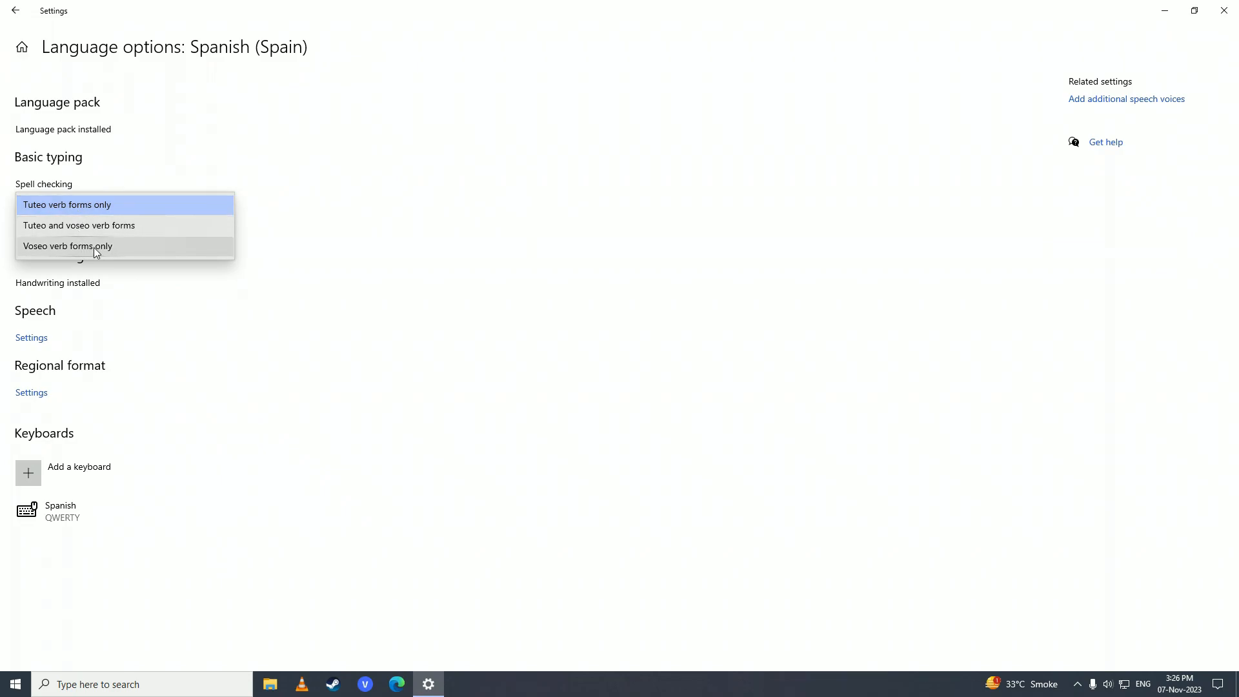
pyautogui.click(67, 204)
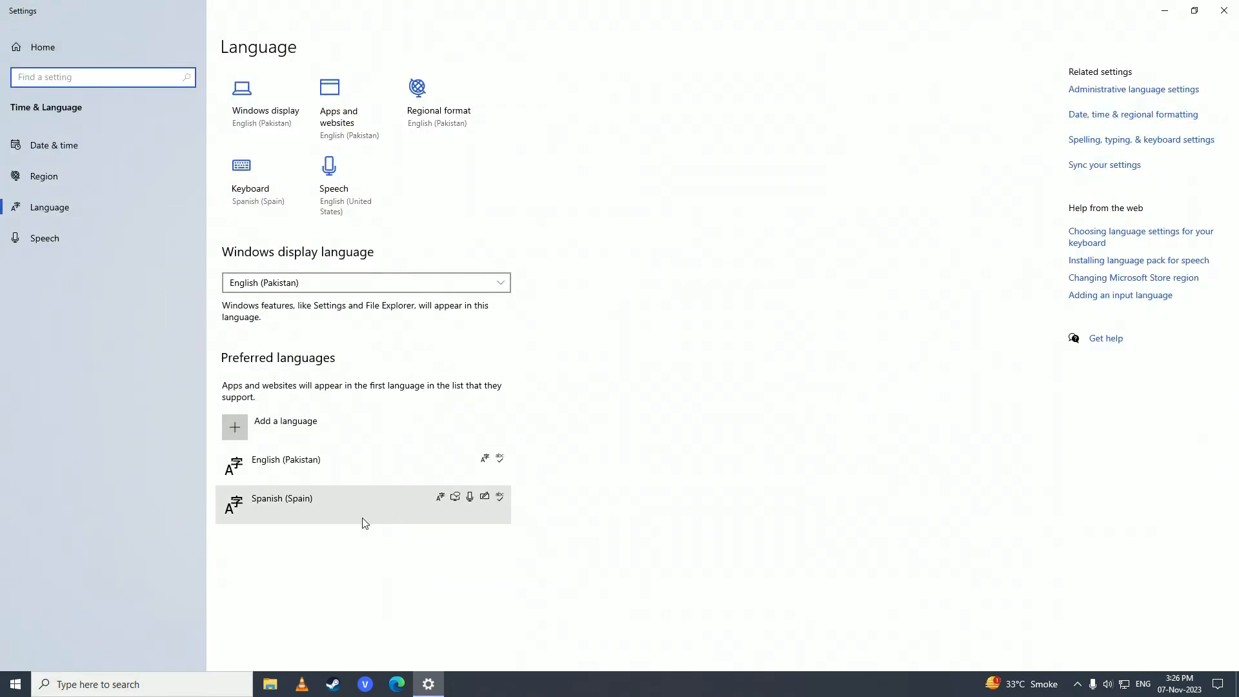
# Step: Move Spanish (Spain) above English (Pakistan) to the top of preferred languages
pyautogui.click(281, 497)
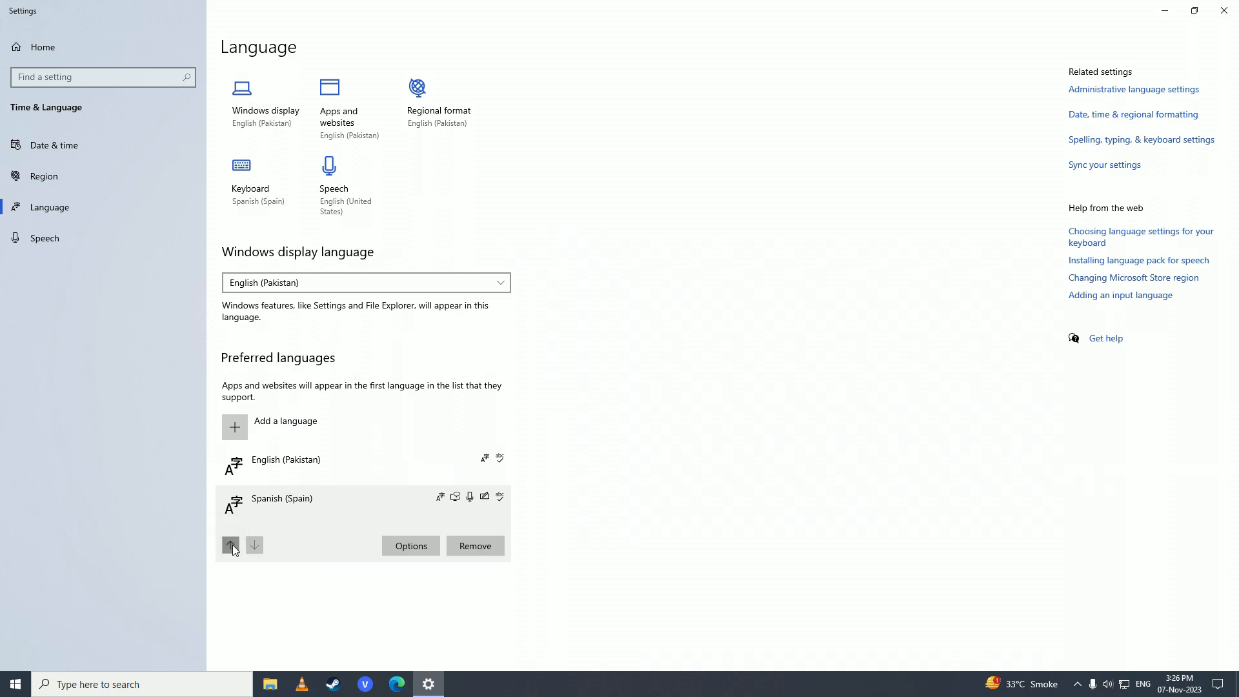
pyautogui.click(231, 546)
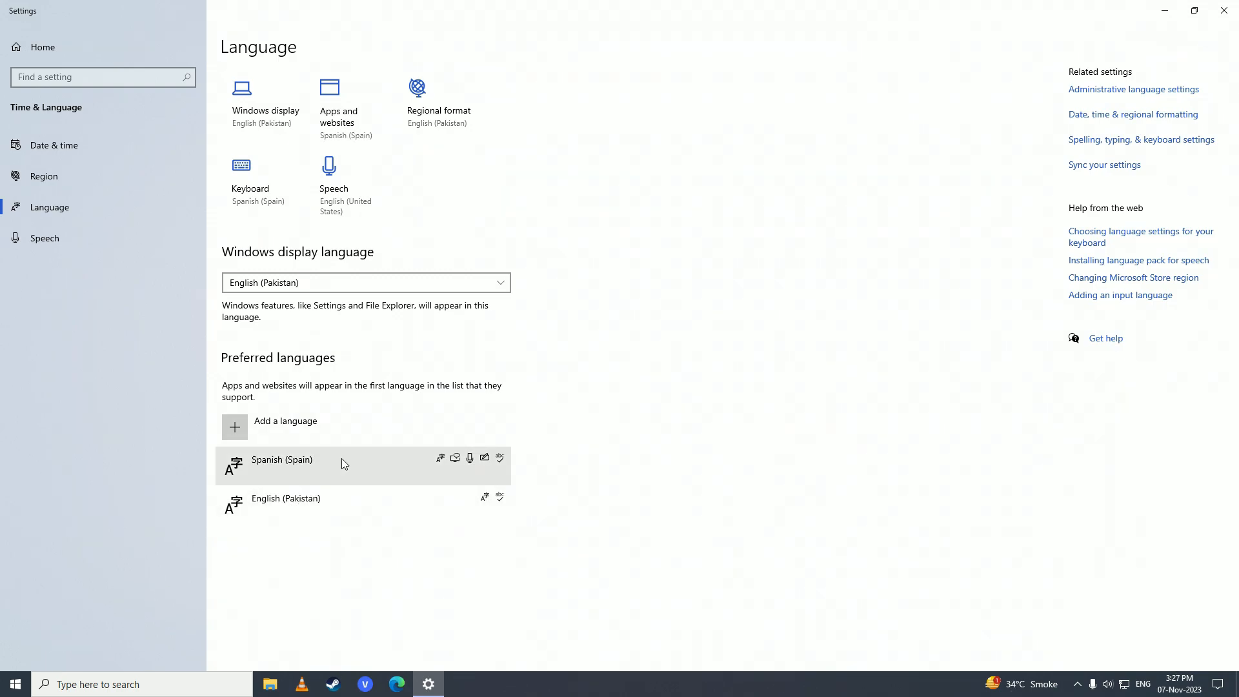
pyautogui.moveTo(247, 261)
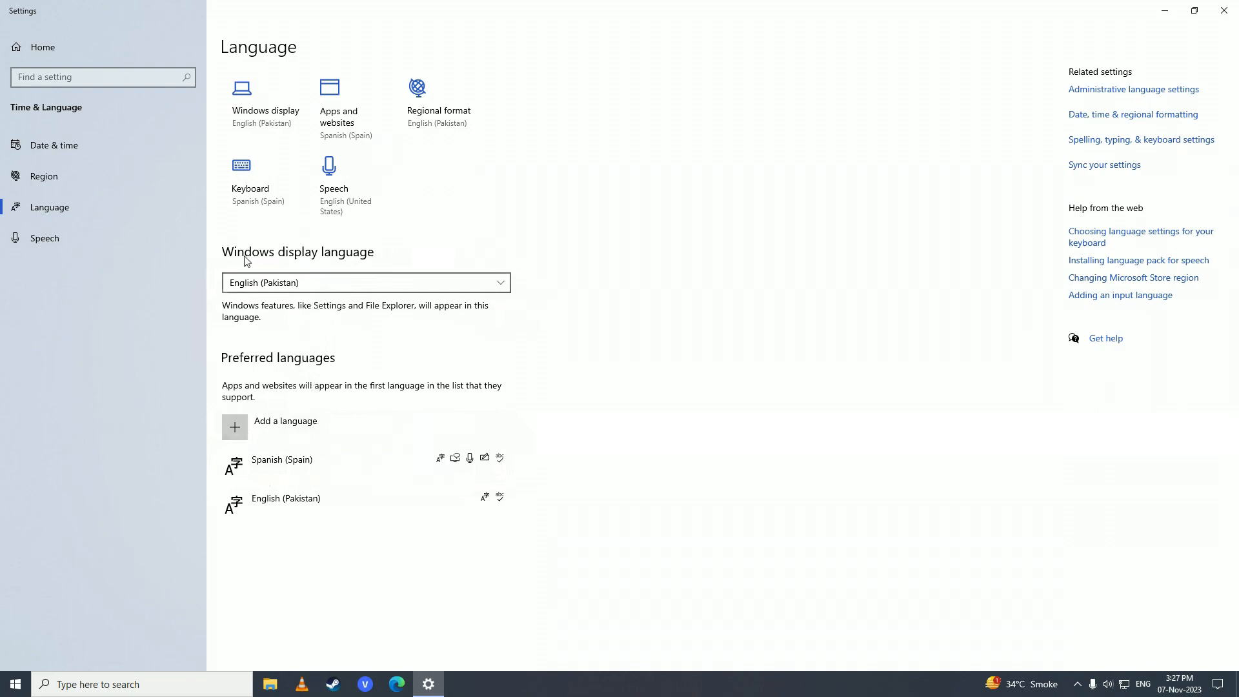
pyautogui.moveTo(386, 260)
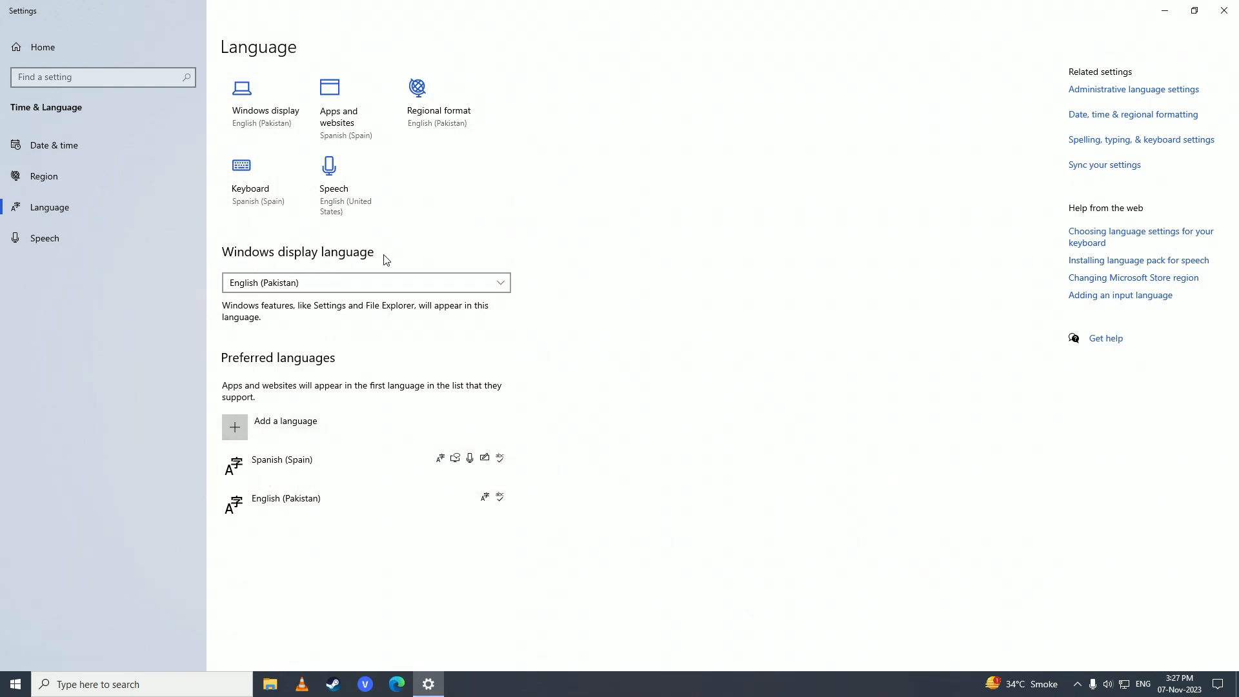
# Step: Set the Windows display language to Español (España) and sign out now
pyautogui.click(364, 282)
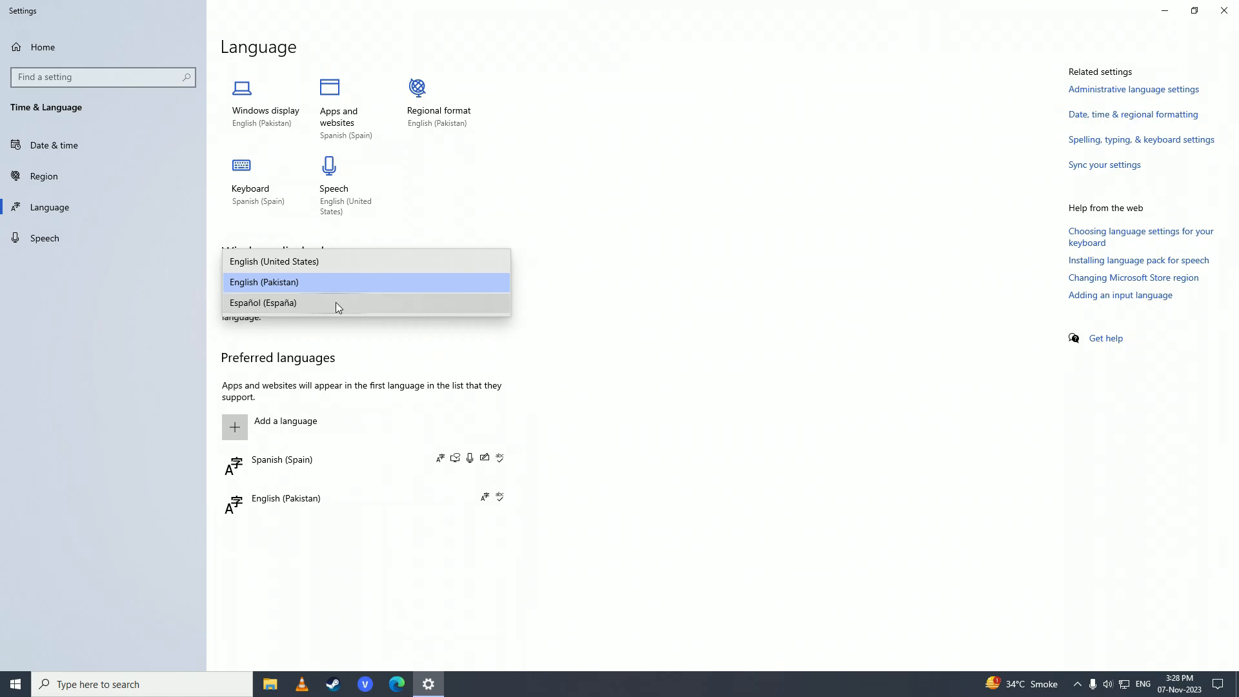
pyautogui.moveTo(320, 310)
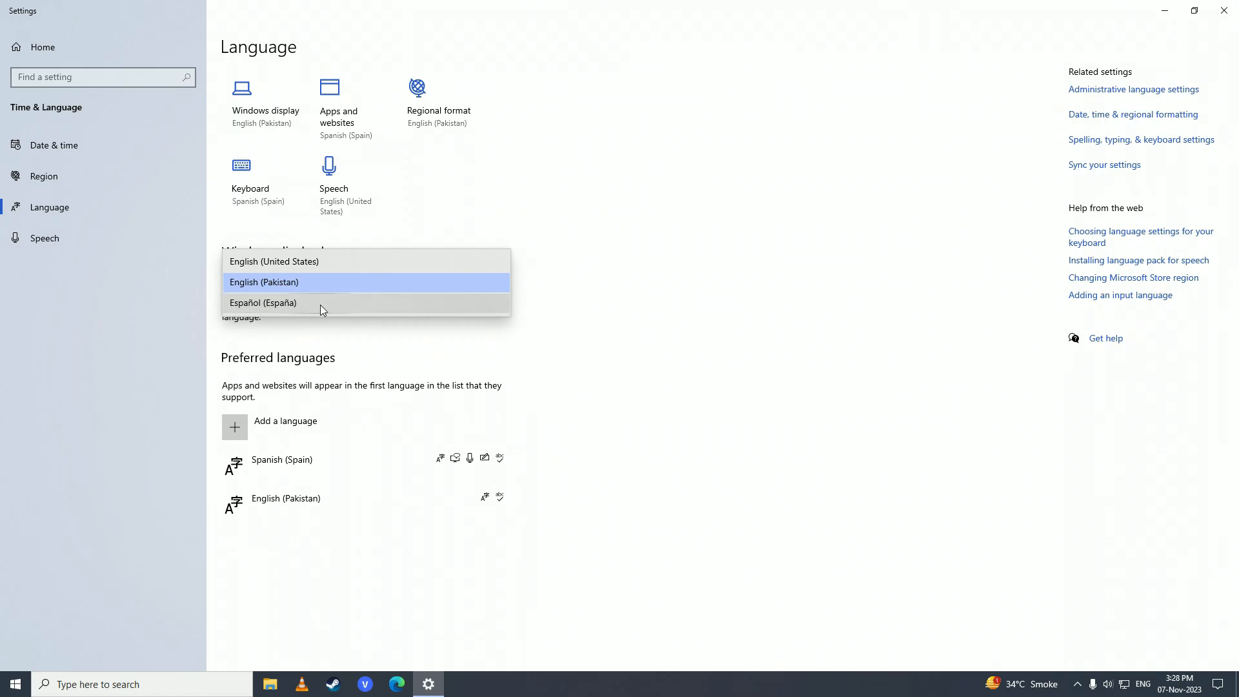
pyautogui.click(263, 303)
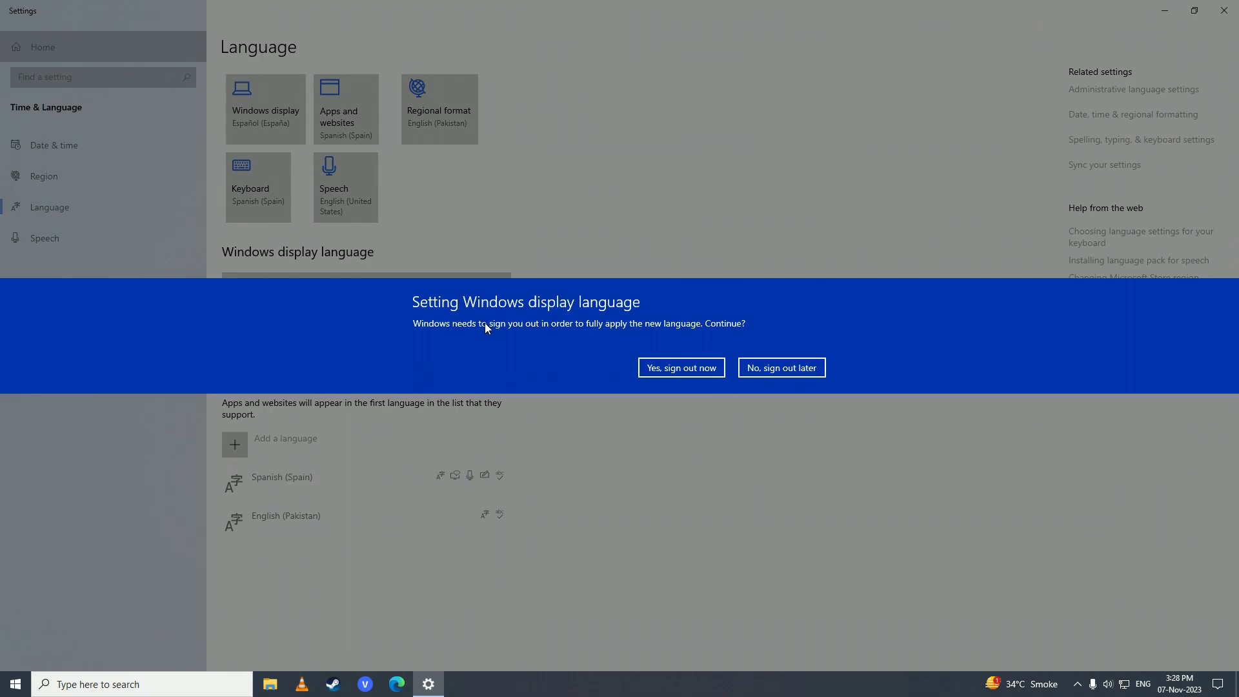
pyautogui.moveTo(441, 331)
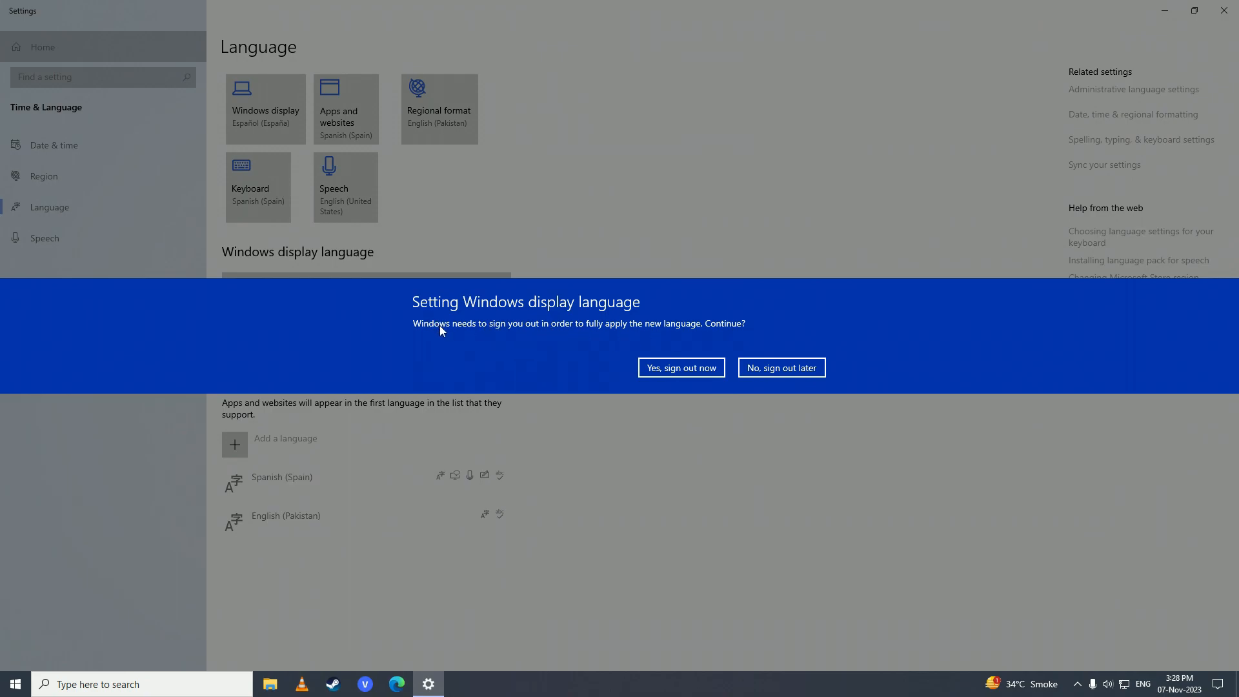
pyautogui.moveTo(789, 340)
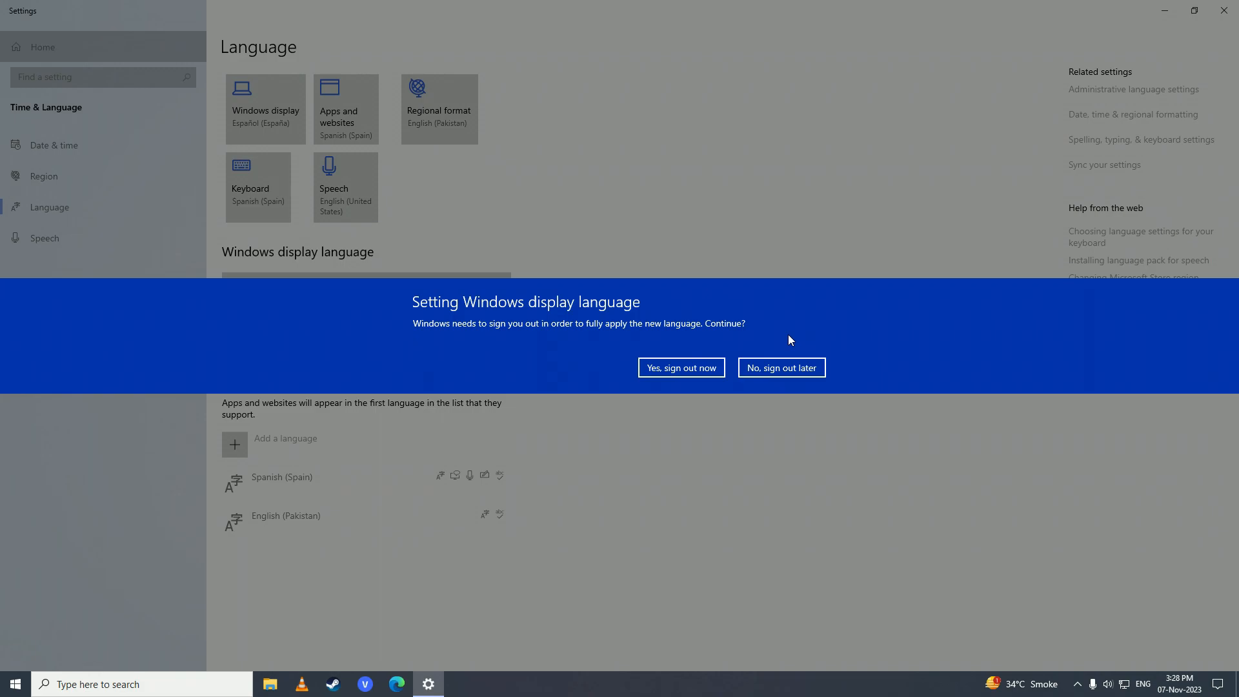
pyautogui.moveTo(681, 367)
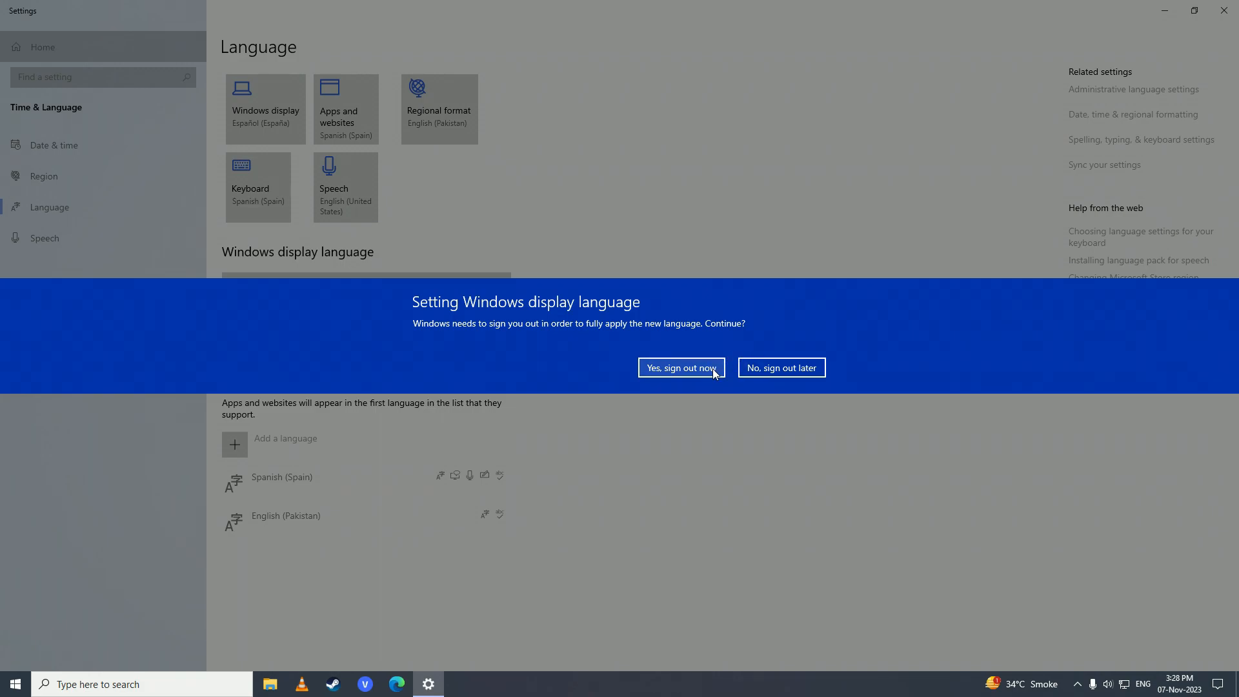
pyautogui.click(679, 367)
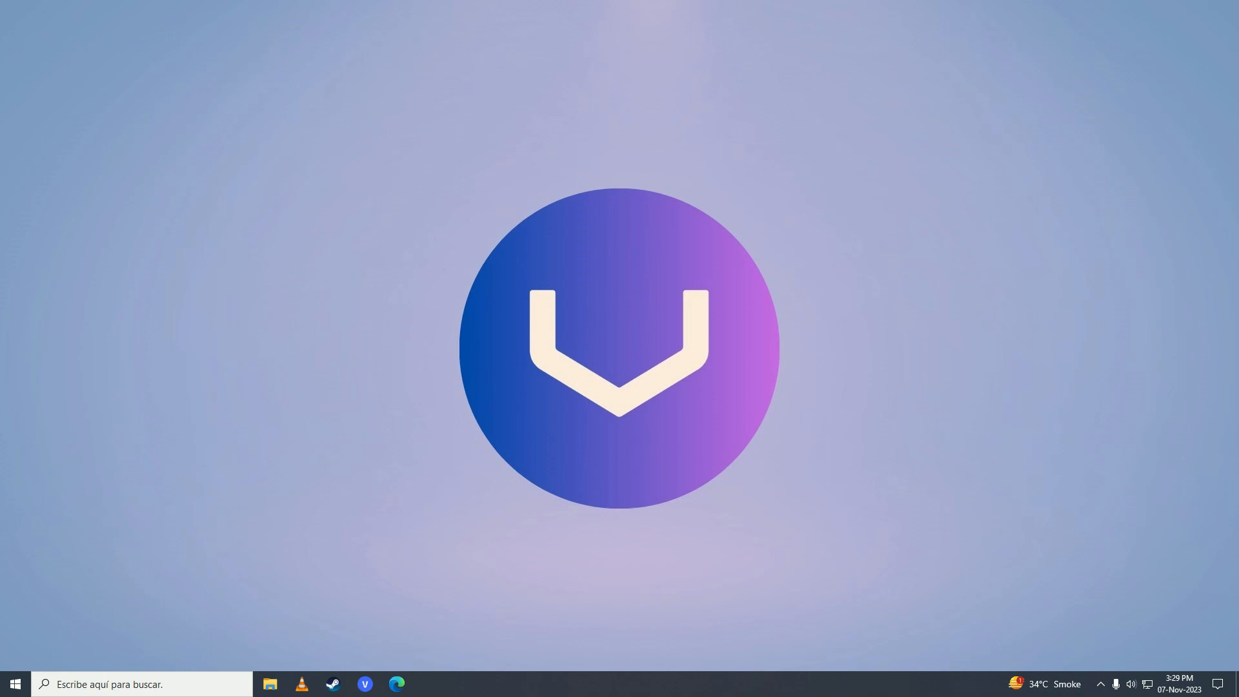
# Step: After signing back in, use the Start menu and taskbar to reach the Spanish Idioma page
pyautogui.click(14, 683)
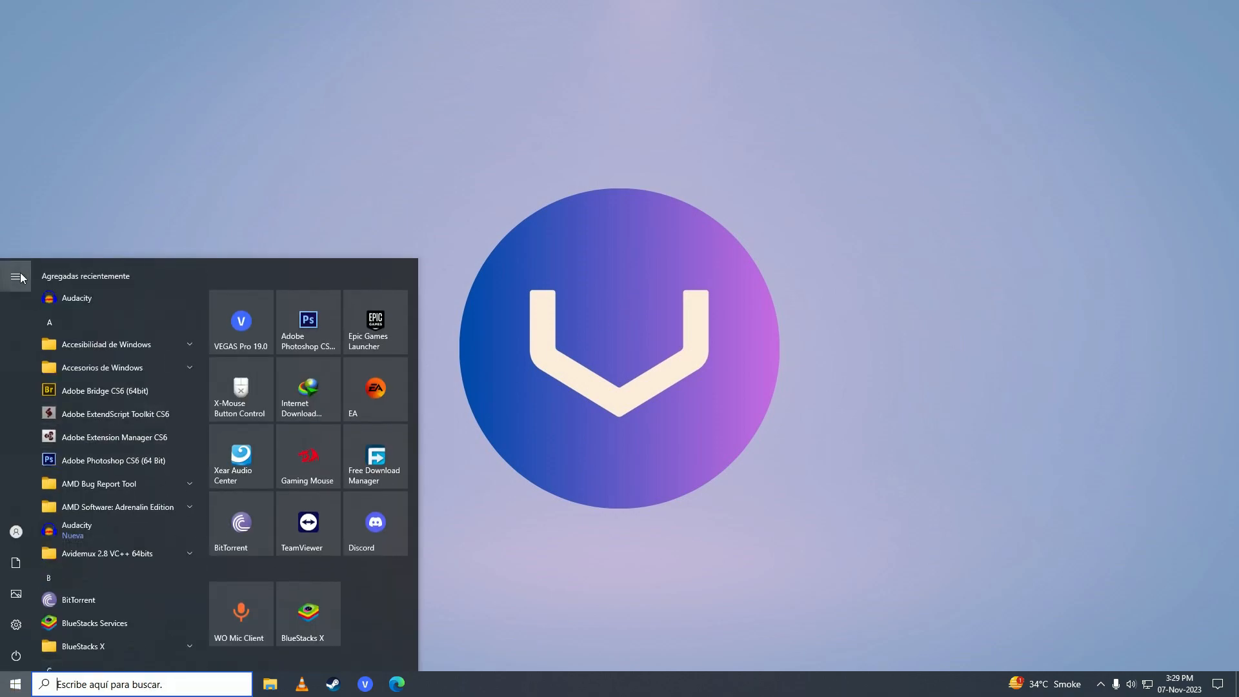
pyautogui.click(270, 683)
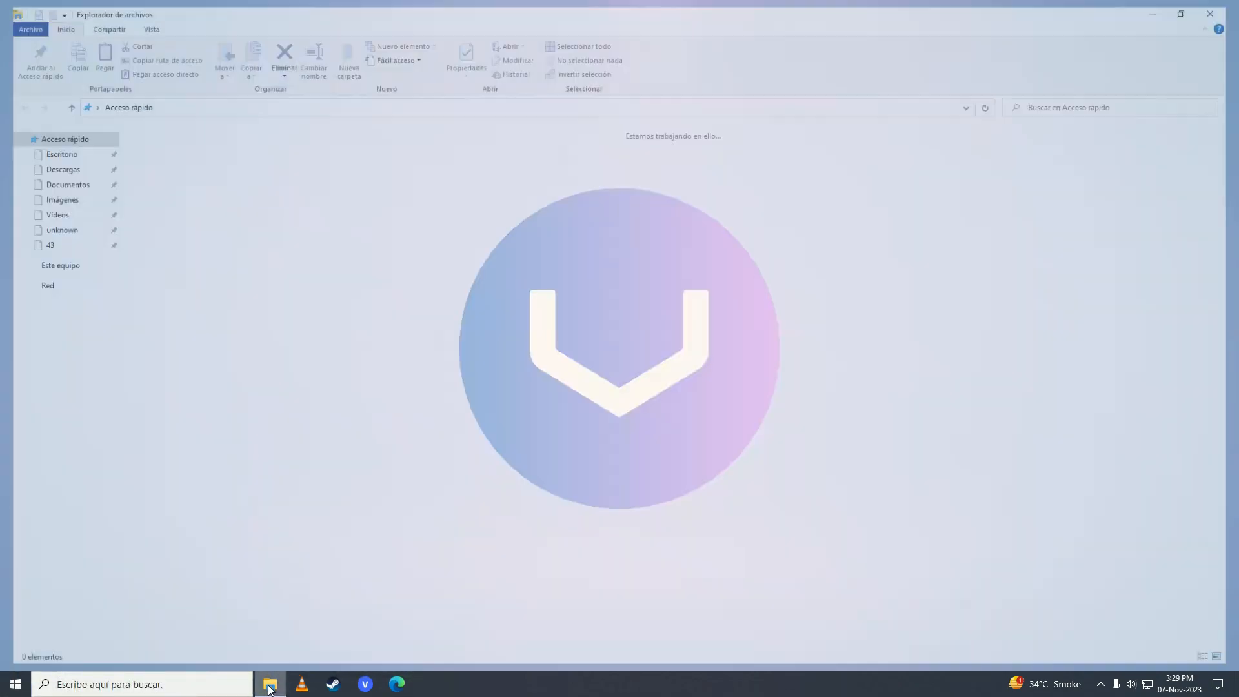
pyautogui.click(47, 264)
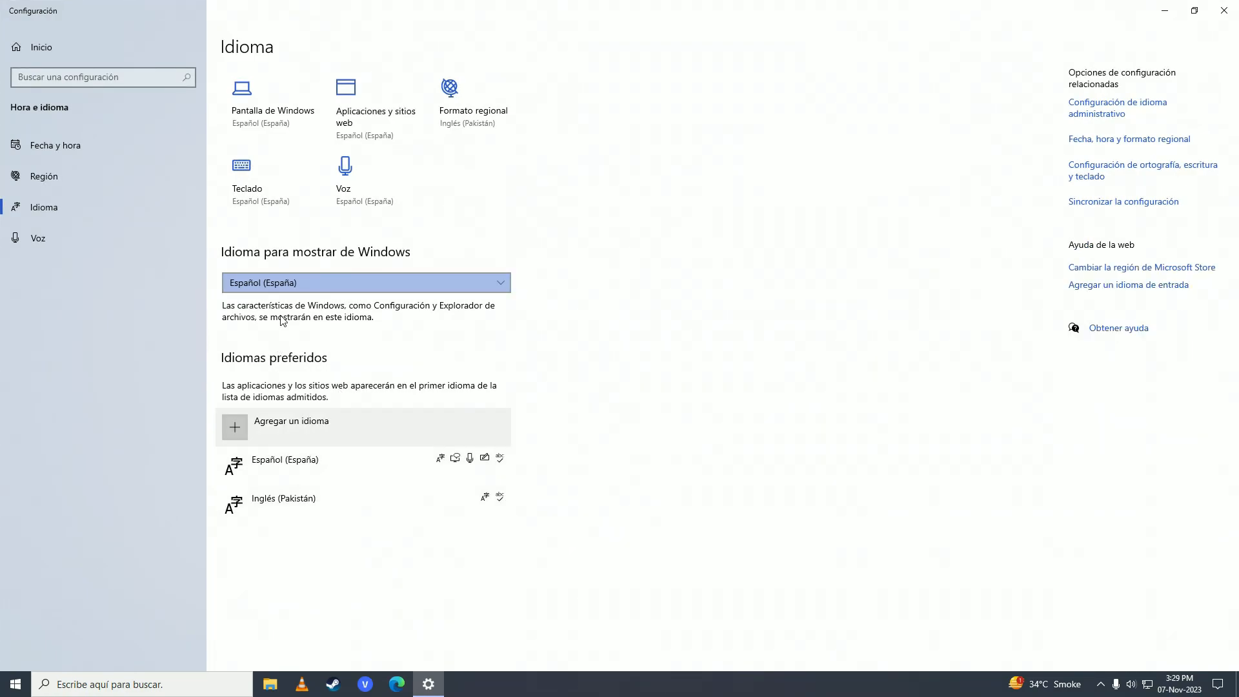
pyautogui.moveTo(255, 211)
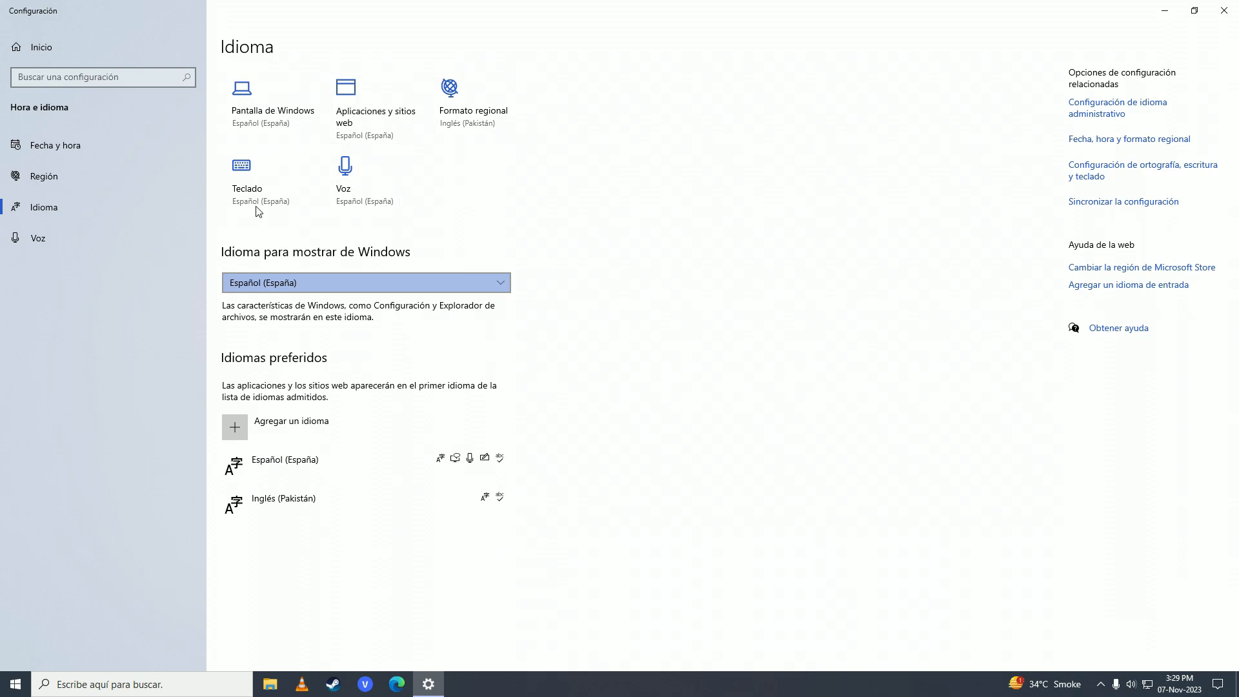